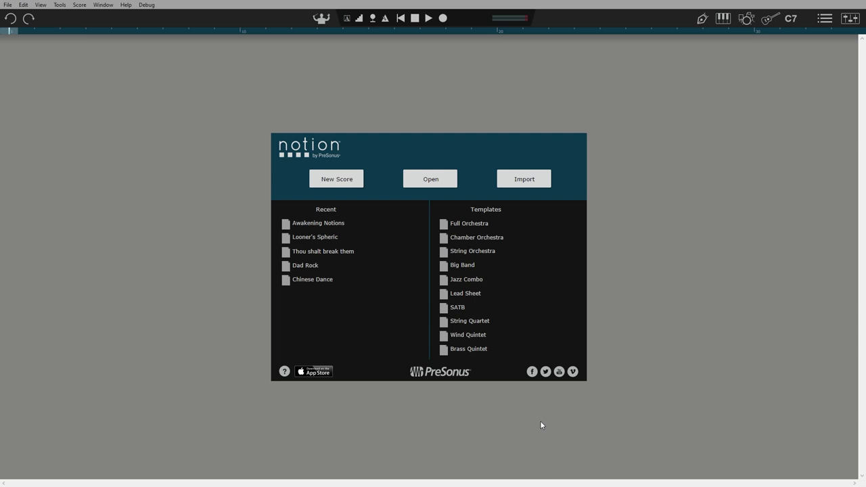
Step: Create a new blank score and add a Drum Set from Drums/Cymbals
left_click(312, 279)
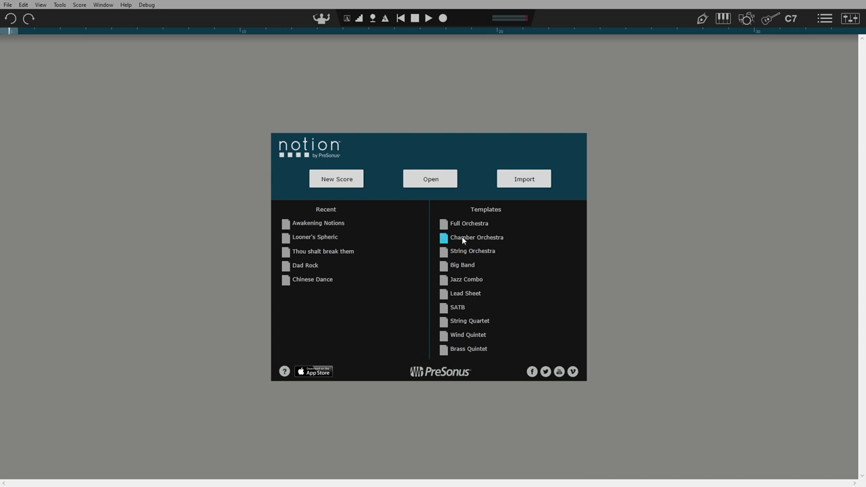
mouse_move(470, 361)
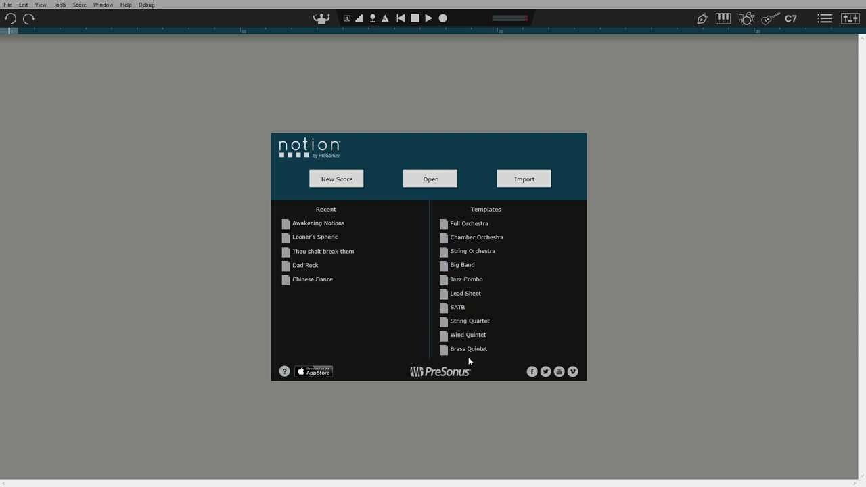
mouse_move(525, 178)
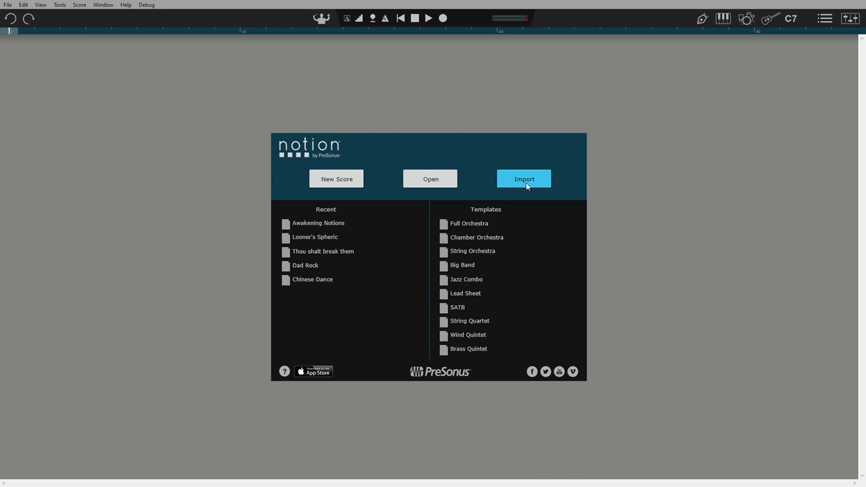
mouse_move(337, 179)
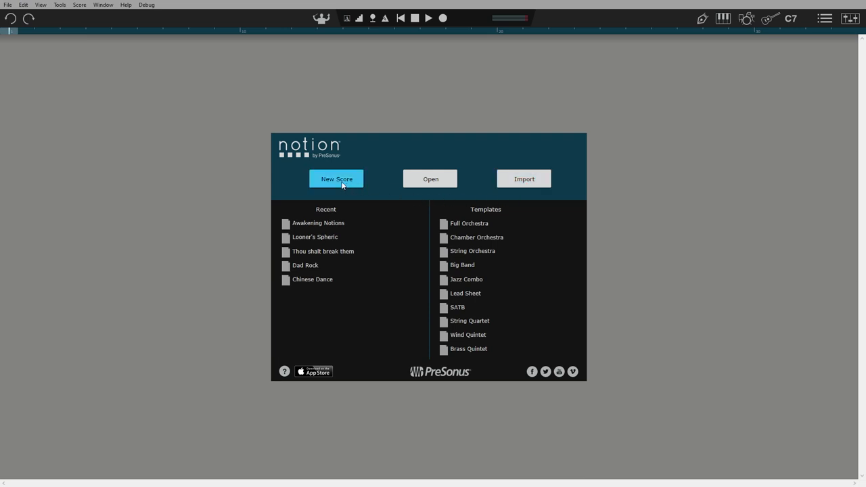
left_click(336, 179)
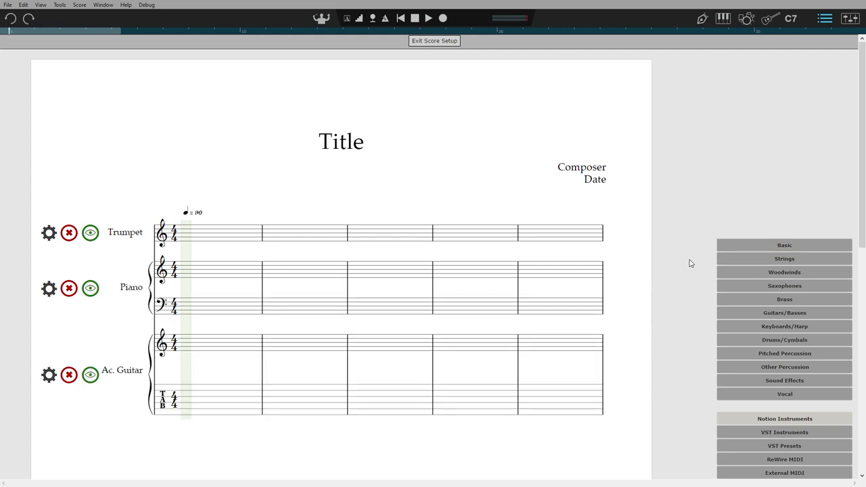
left_click(784, 339)
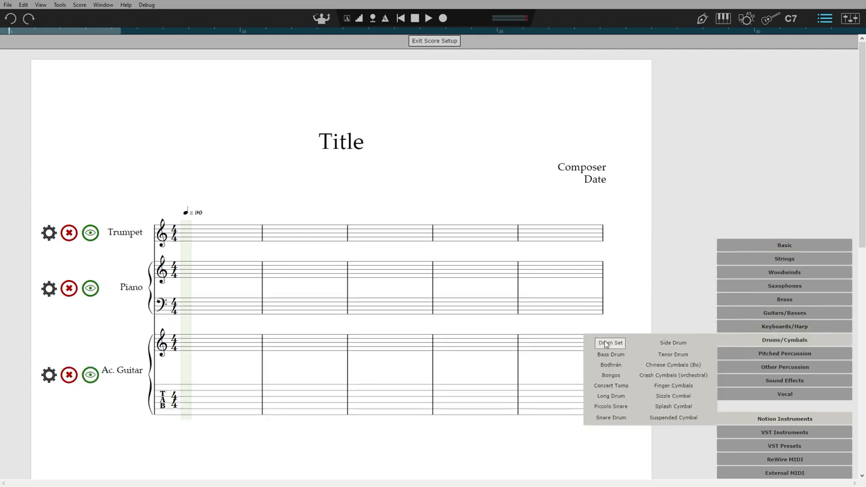
left_click(610, 342)
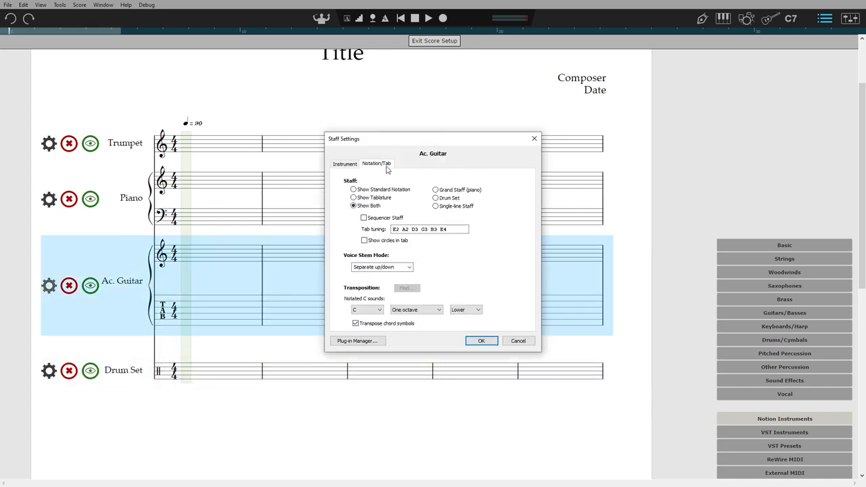
Step: Show the acoustic guitar staff as tablature only and confirm the Trumpet transposition settings
left_click(353, 198)
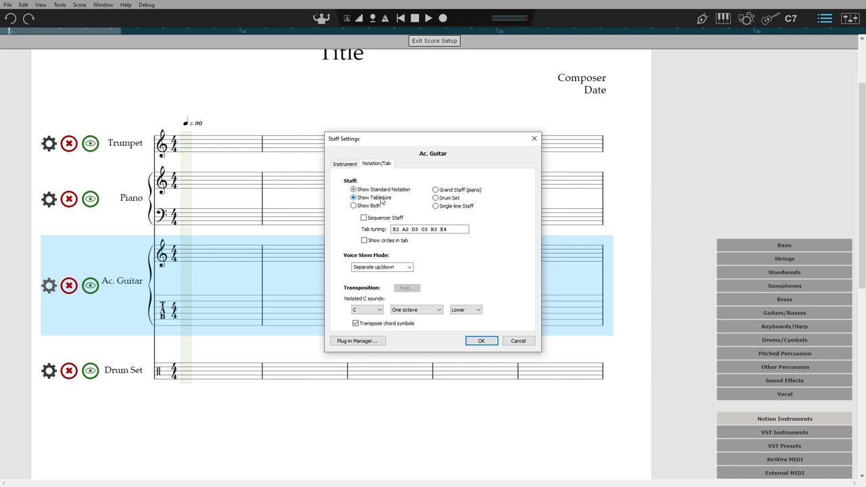
left_click(482, 341)
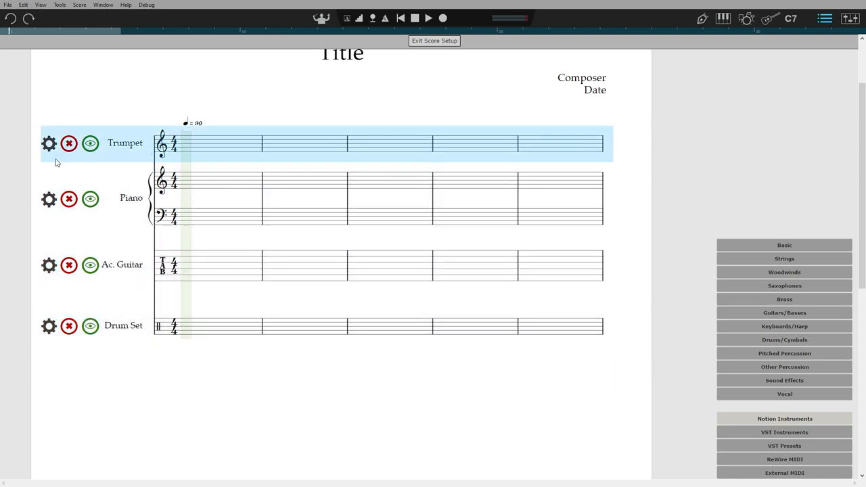
left_click(48, 143)
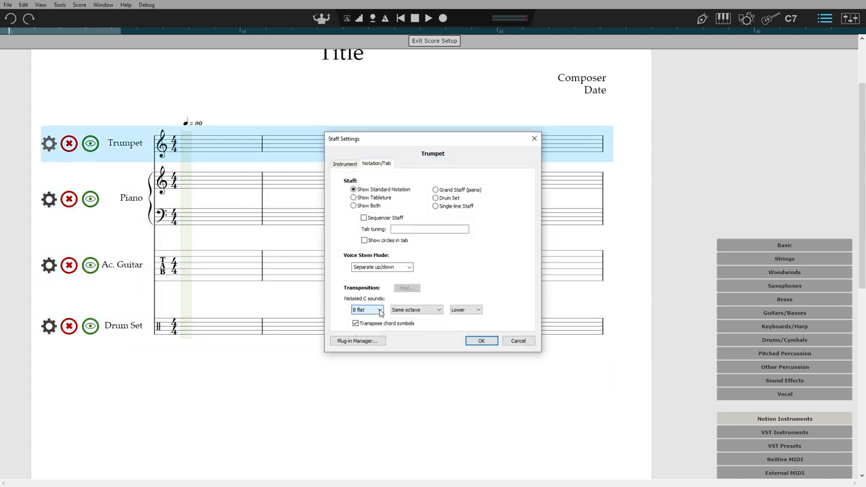
left_click(481, 340)
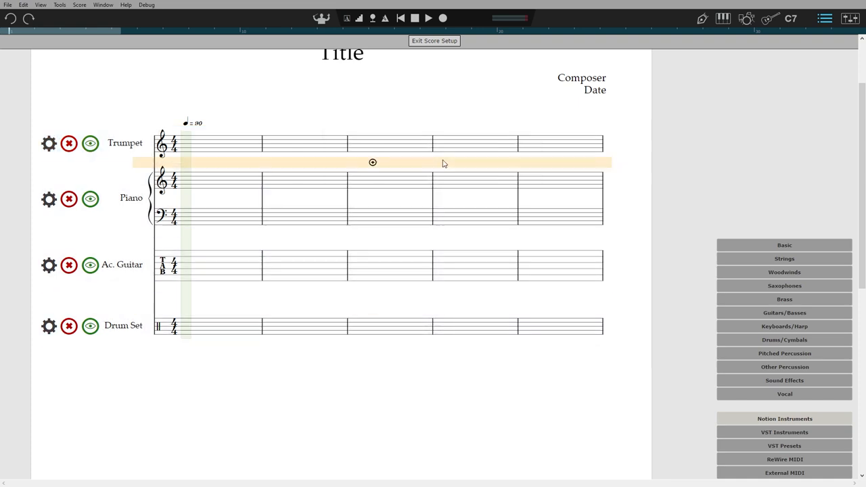
Step: Exit Score Setup and scroll the blank trumpet, piano, guitar and drum score
left_click(434, 41)
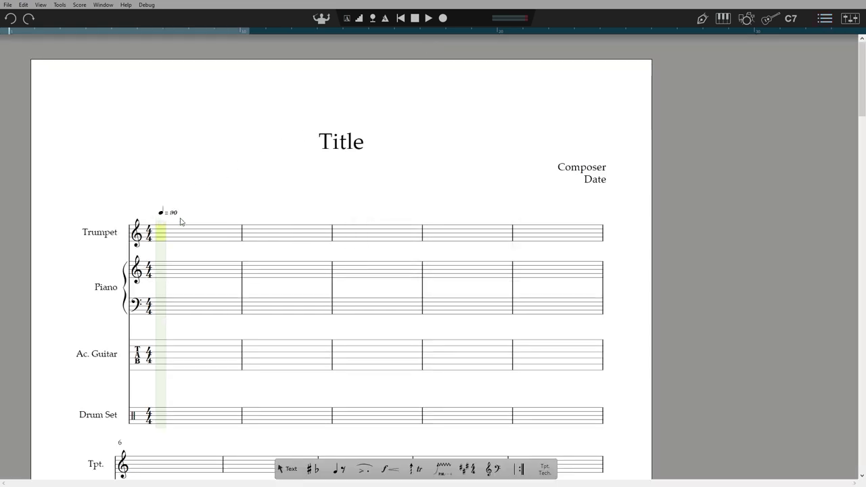
scroll("down", 3)
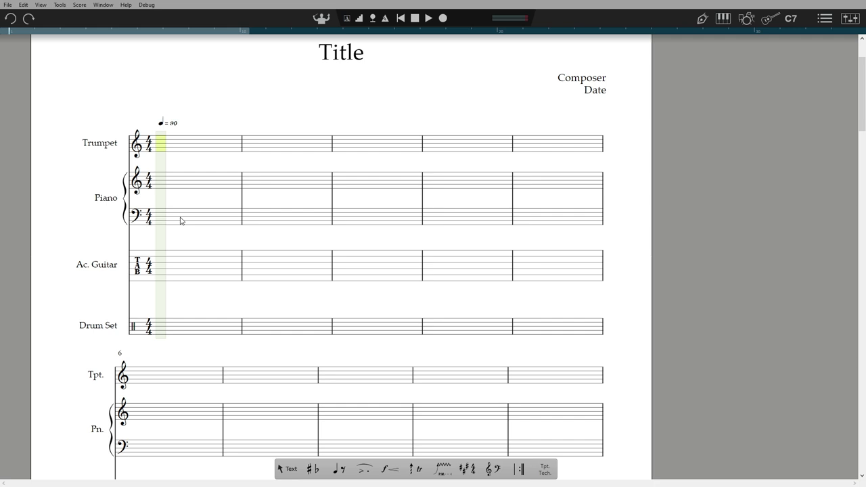
left_click(519, 469)
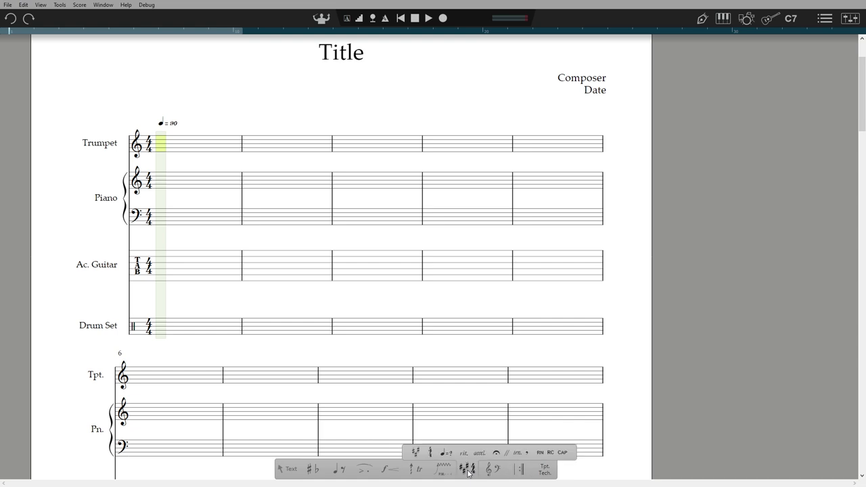
Step: Place a D major key signature at measure 3 and 6/8 time at measure 4
left_click(467, 469)
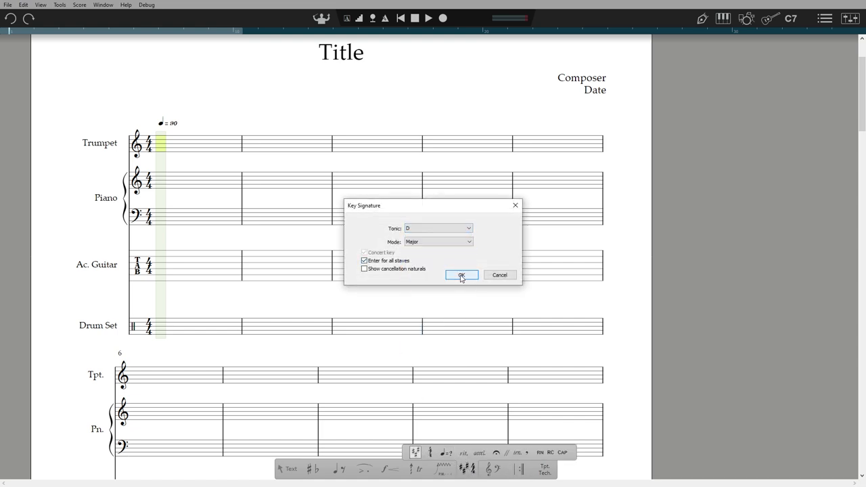
left_click(461, 275)
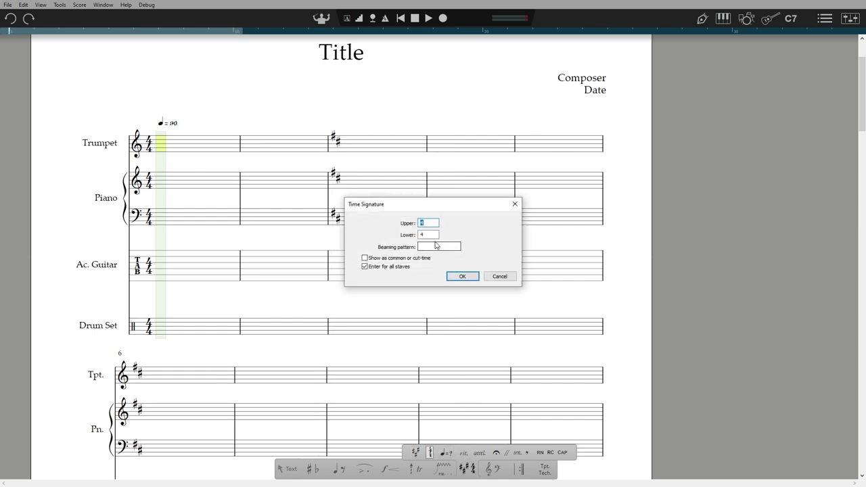
left_click(462, 276)
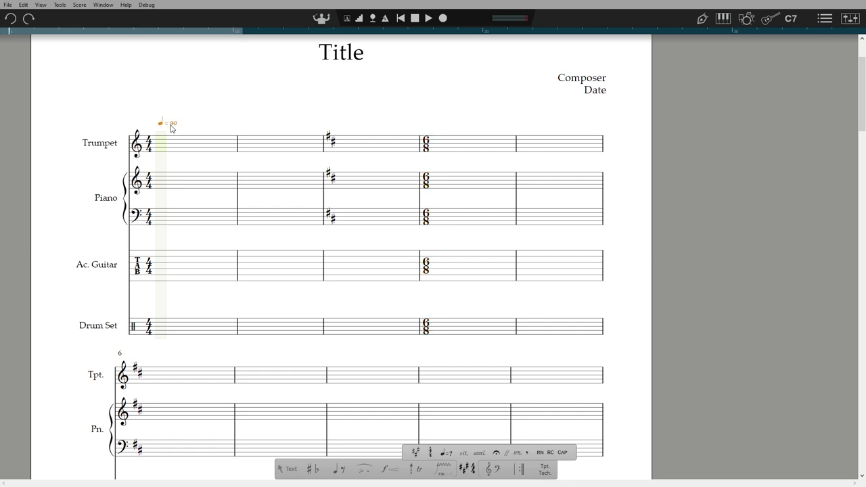
Step: Replace the opening tempo marking with 'Andante [q.=60]'
double_click(168, 123)
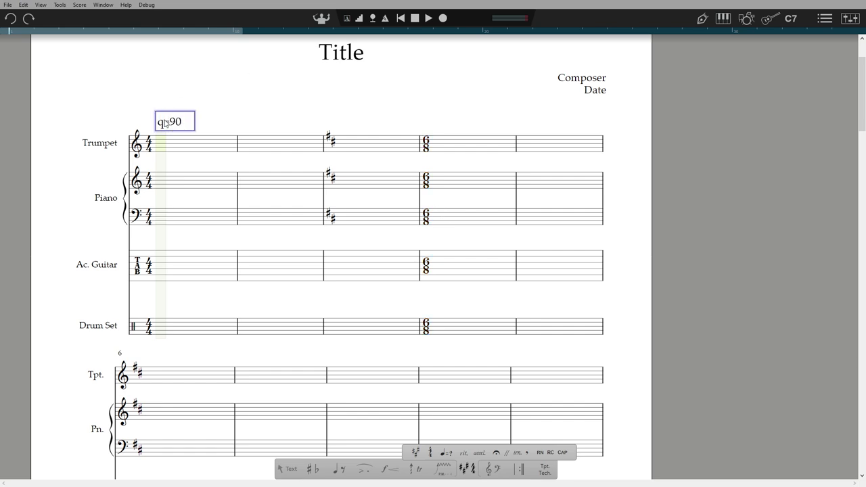
type("d")
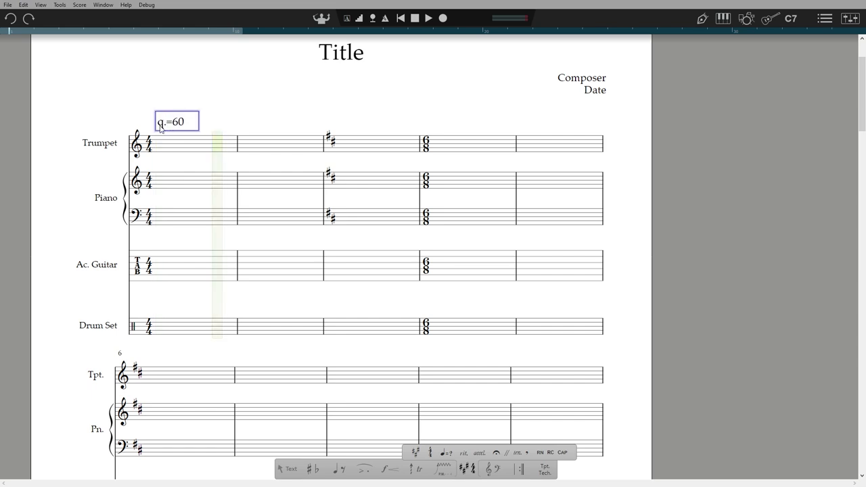
type("Andante")
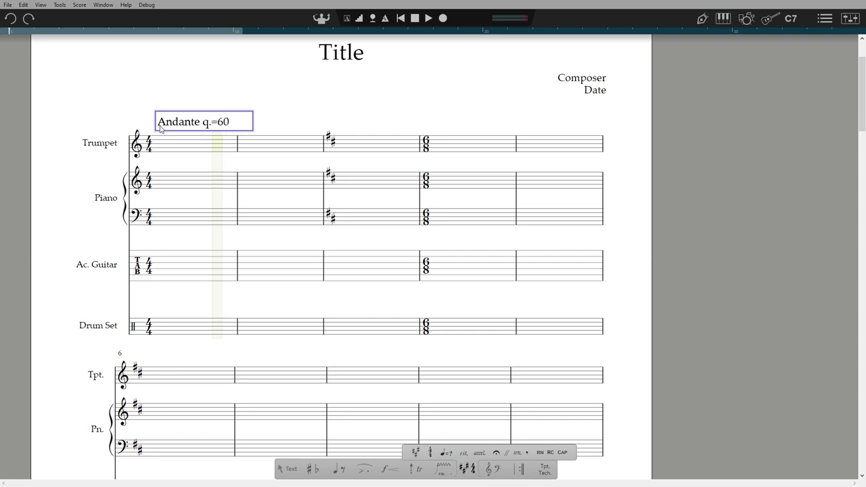
type("[q.=60]")
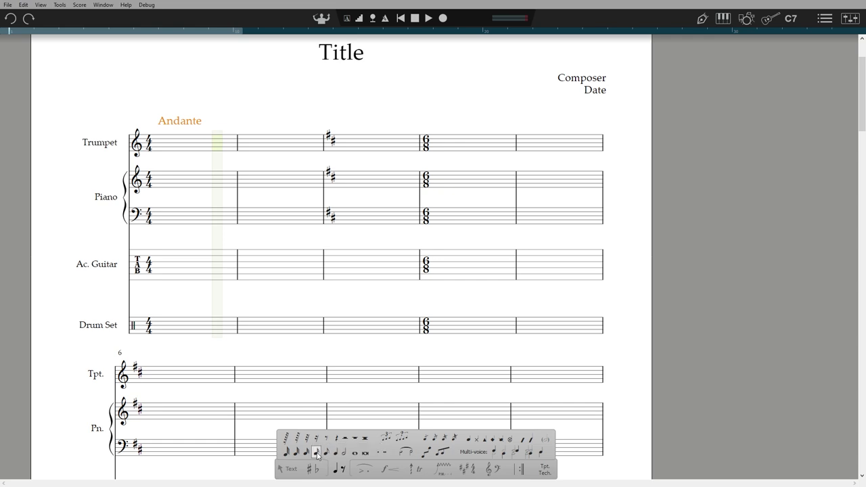
mouse_move(317, 452)
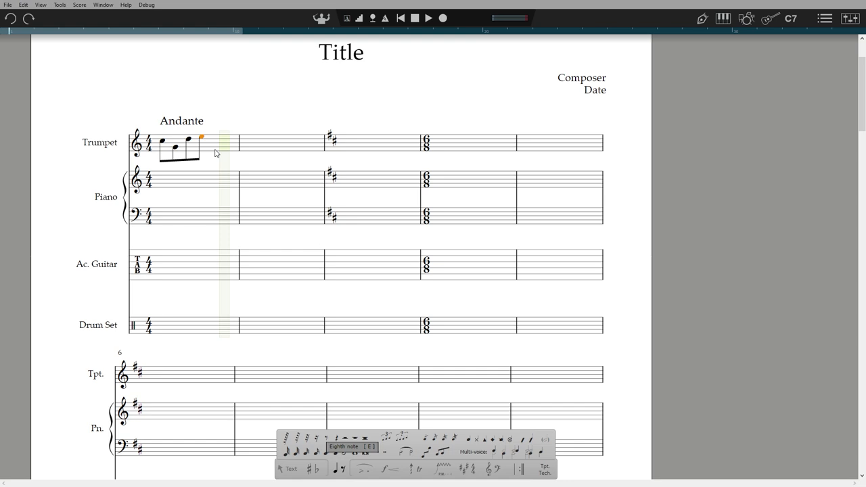
mouse_move(219, 156)
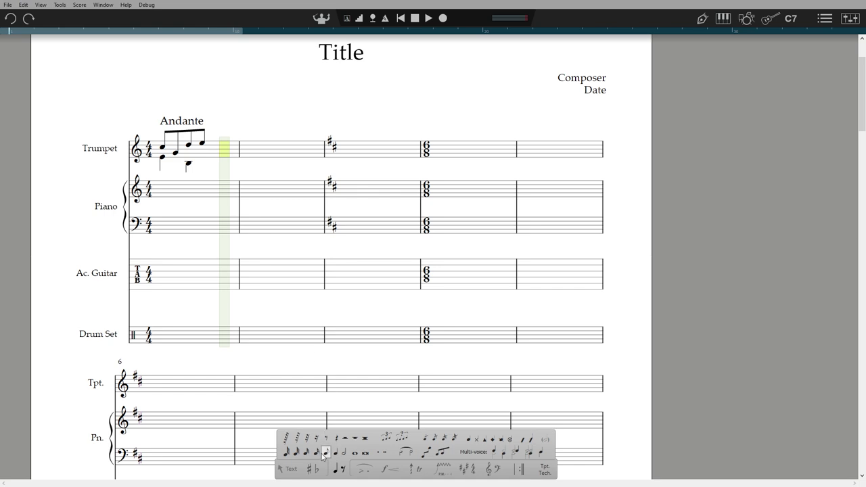
mouse_move(317, 453)
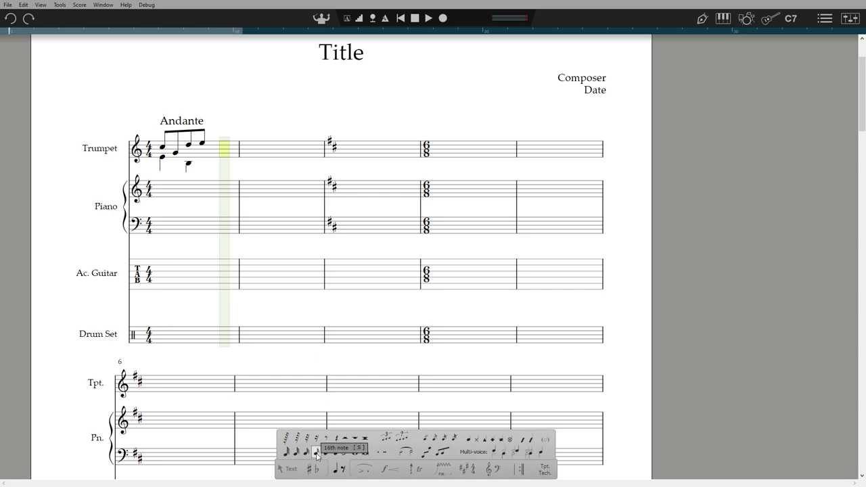
Step: Set the Keyboard preference to International Shortcuts in File > Preferences
left_click(7, 5)
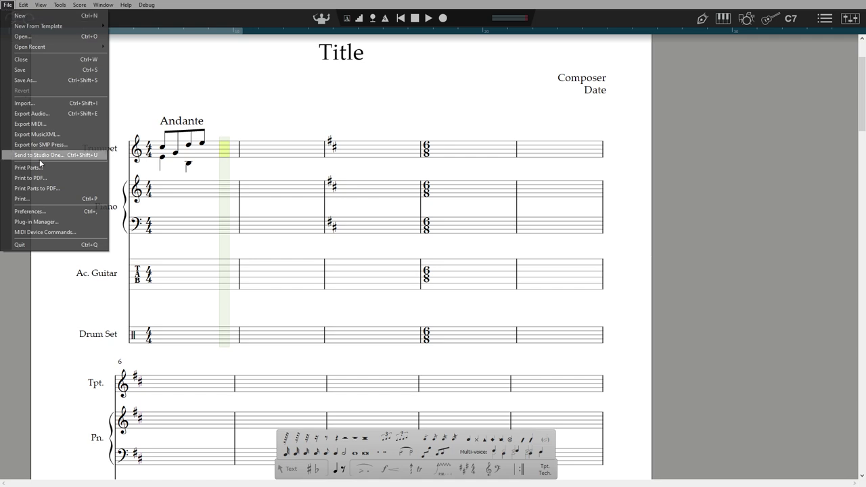
left_click(30, 211)
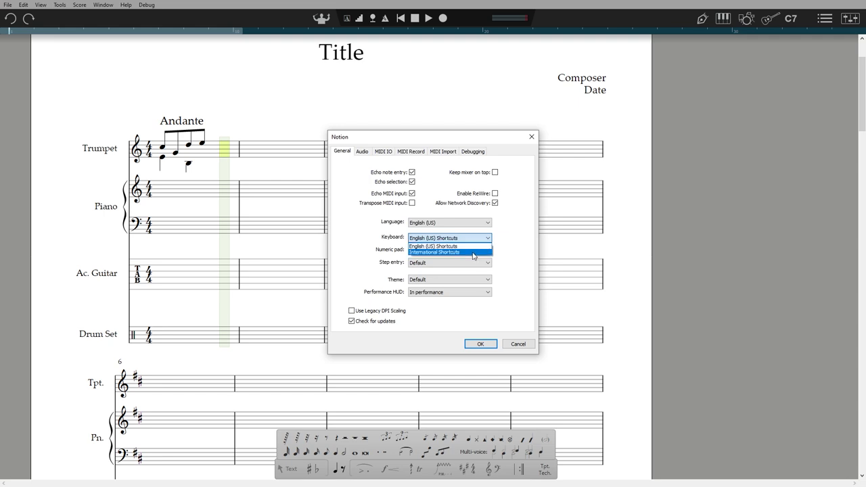
left_click(434, 252)
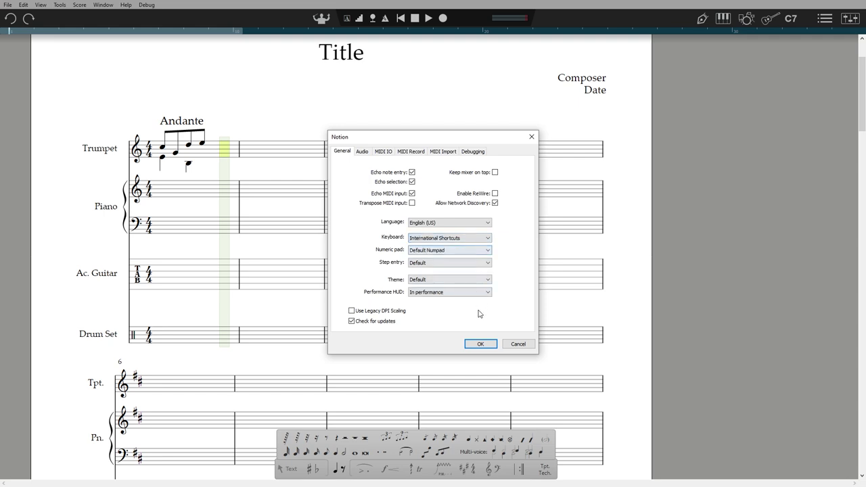
left_click(481, 344)
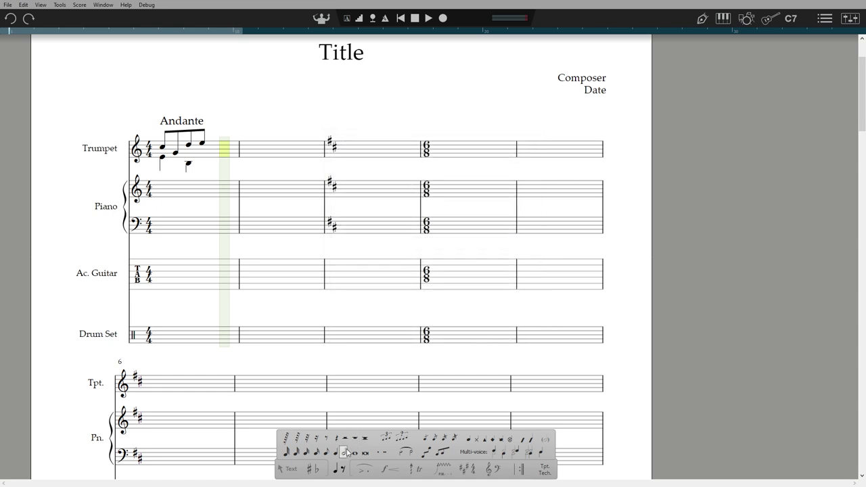
mouse_move(341, 459)
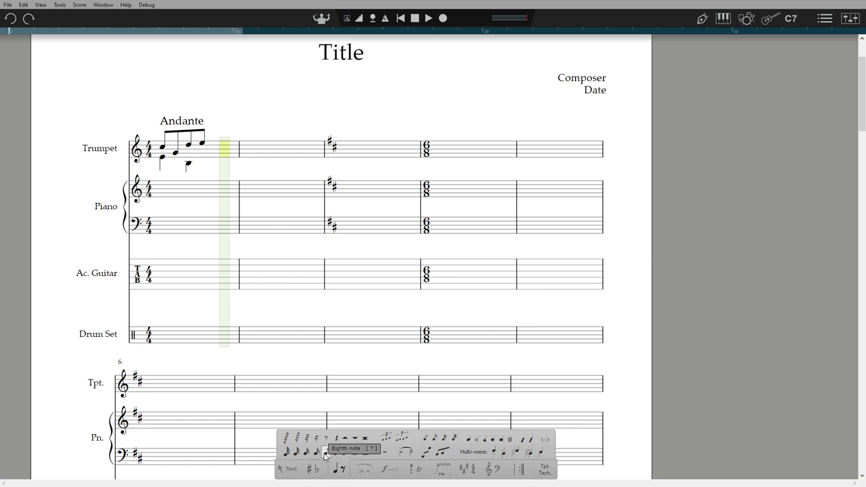
Step: Open the Help menu to browse Notion's help resources
left_click(126, 5)
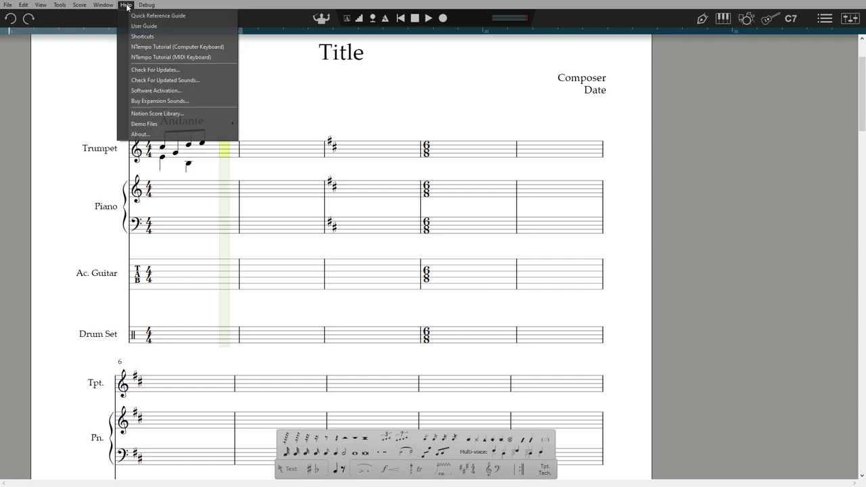
mouse_move(142, 36)
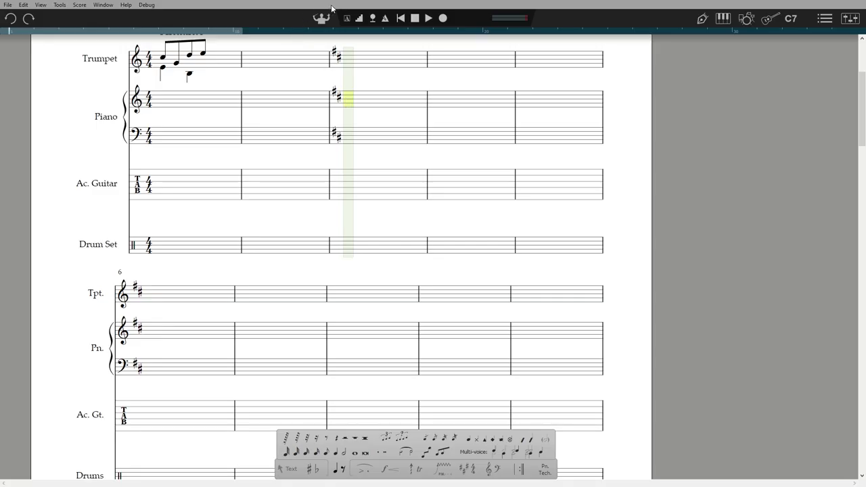
mouse_move(359, 18)
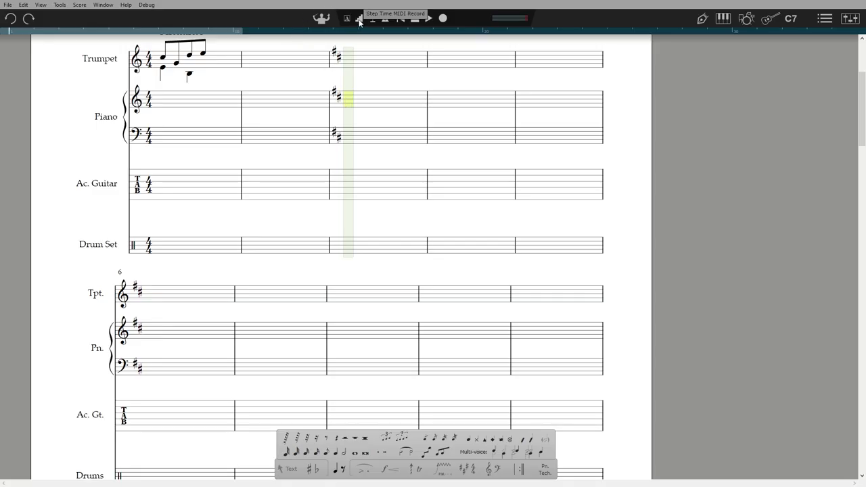
Step: Enable Step Time MIDI Record, show the on-screen piano keyboard, and switch to chord entry
left_click(361, 18)
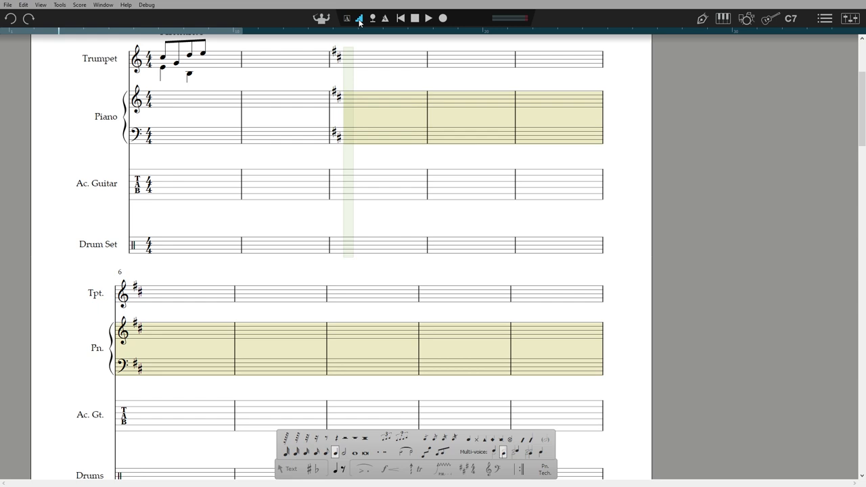
mouse_move(731, 18)
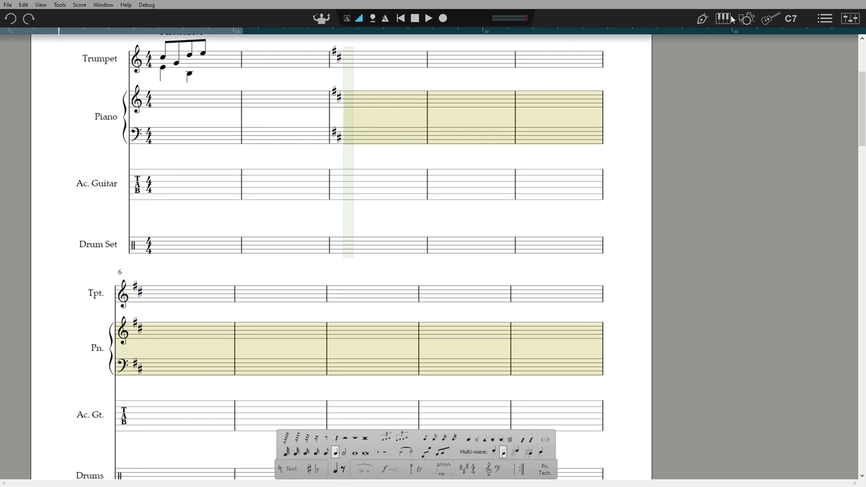
left_click(723, 18)
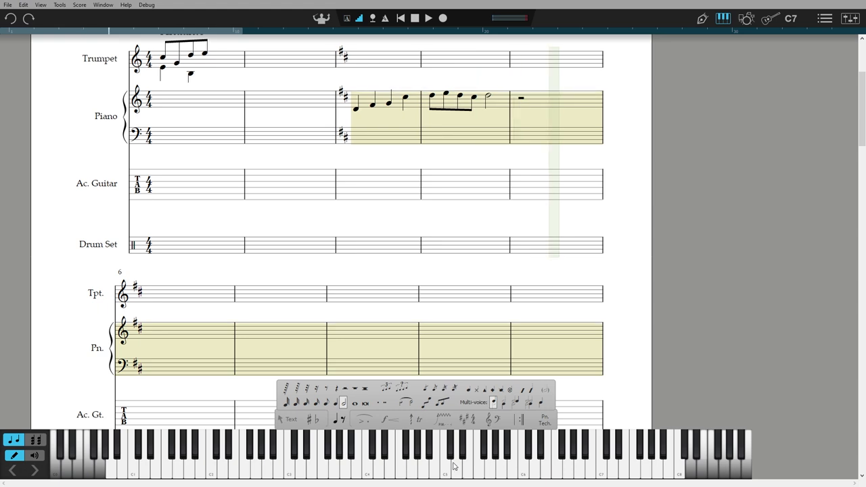
mouse_move(440, 441)
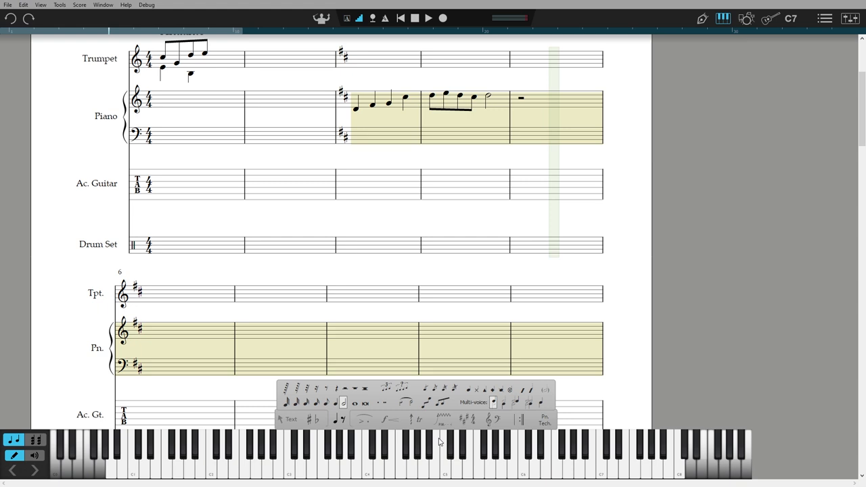
mouse_move(82, 472)
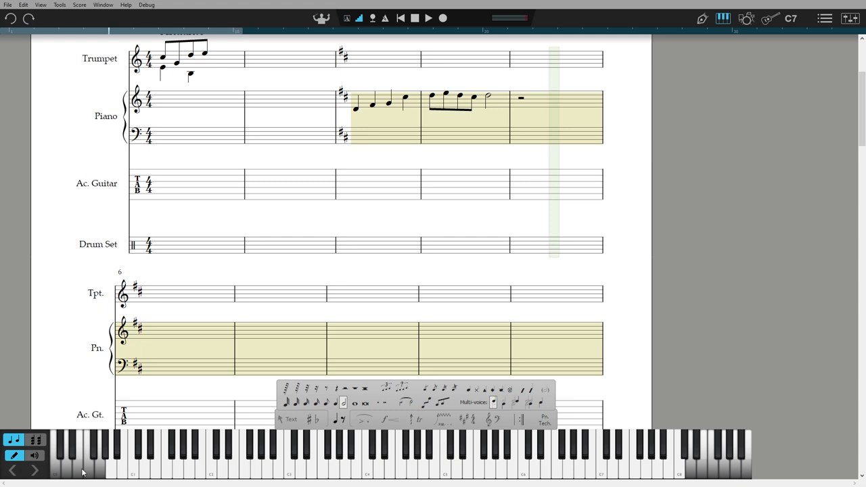
left_click(35, 439)
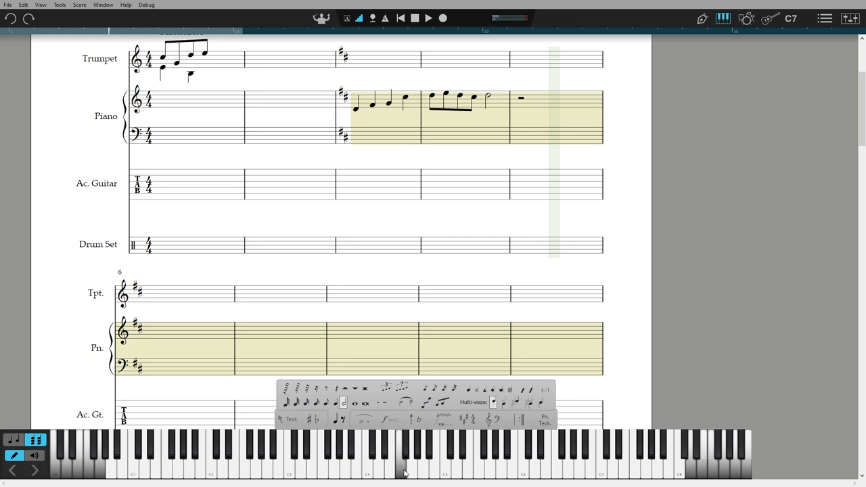
mouse_move(382, 472)
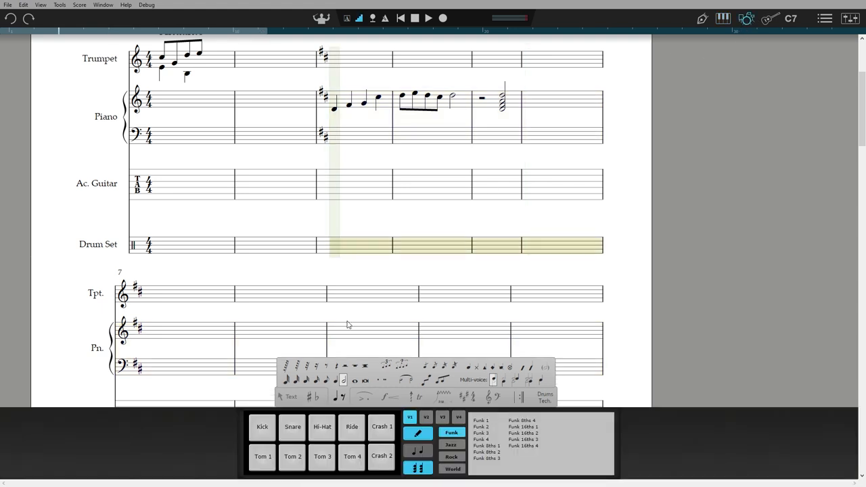
Step: Enter hi-hat eighth notes and continue the Drum Set beat in measure 3
left_click(322, 426)
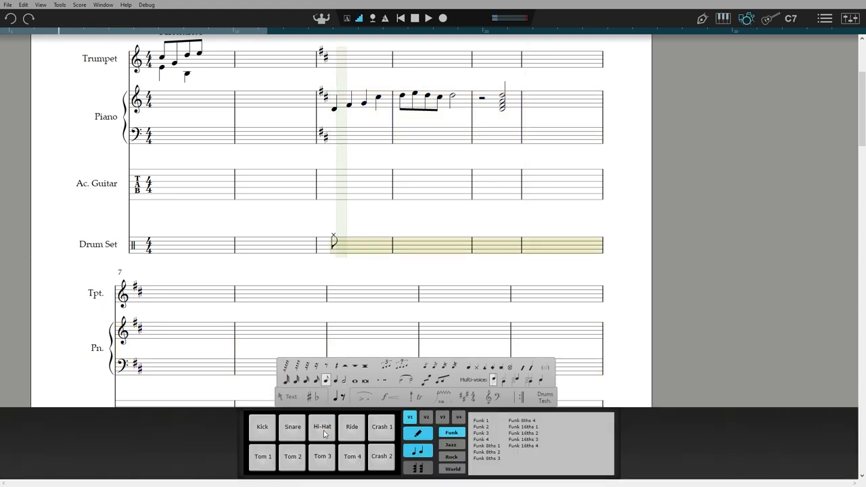
left_click(322, 426)
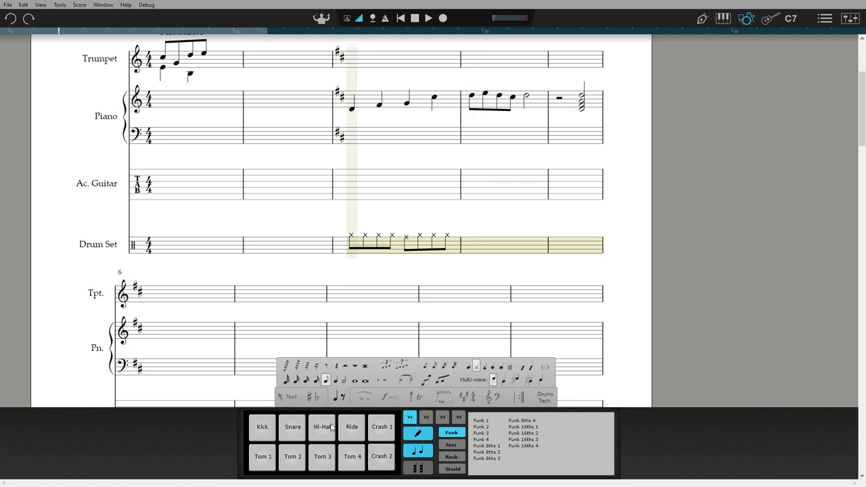
left_click(426, 418)
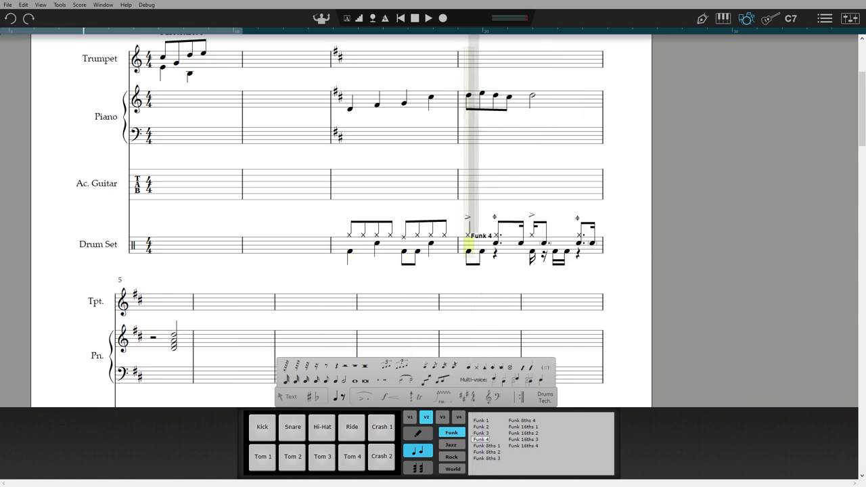
left_click(530, 241)
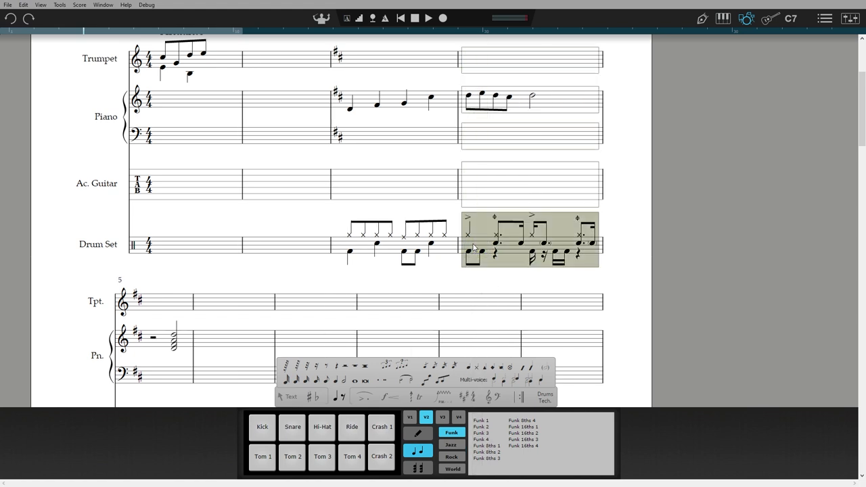
left_click(428, 18)
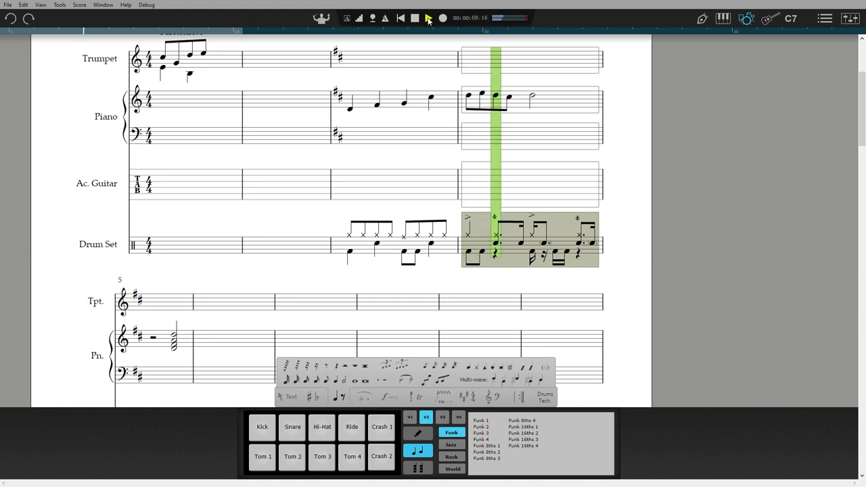
left_click(414, 18)
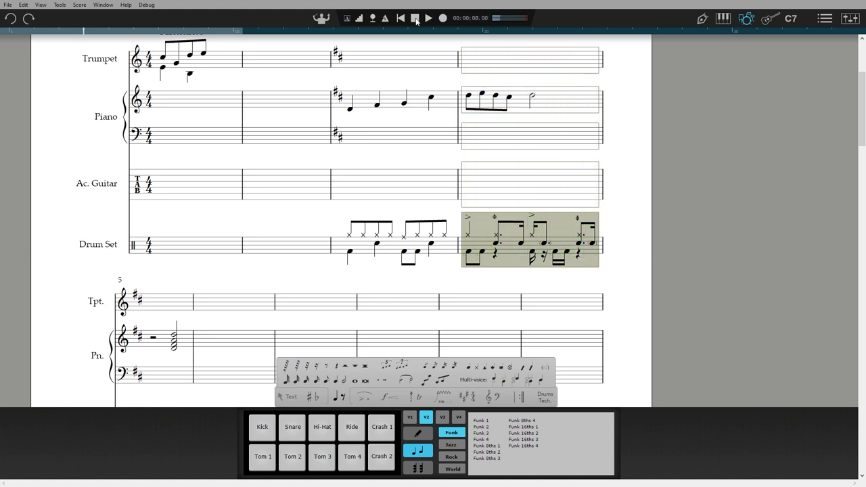
left_click(429, 18)
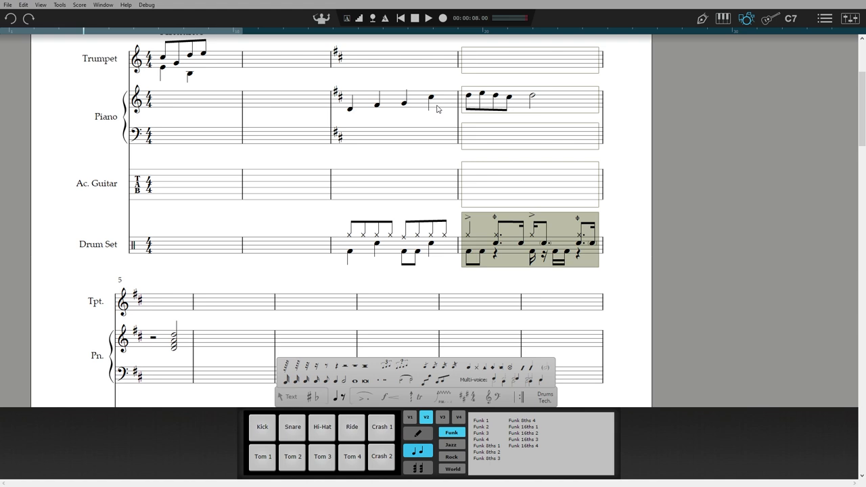
mouse_move(437, 161)
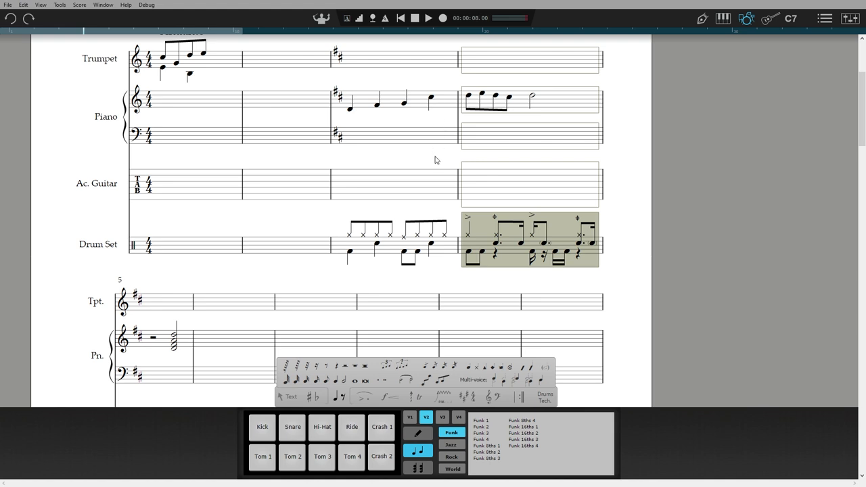
mouse_move(433, 166)
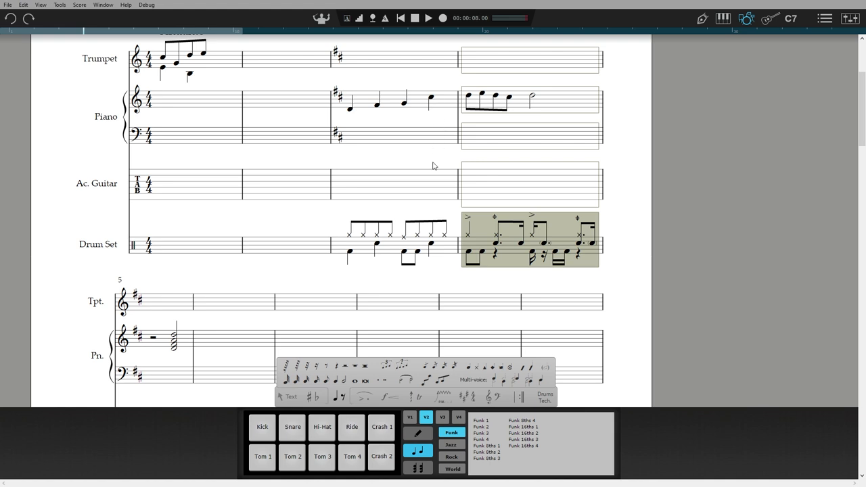
scroll("down", 3)
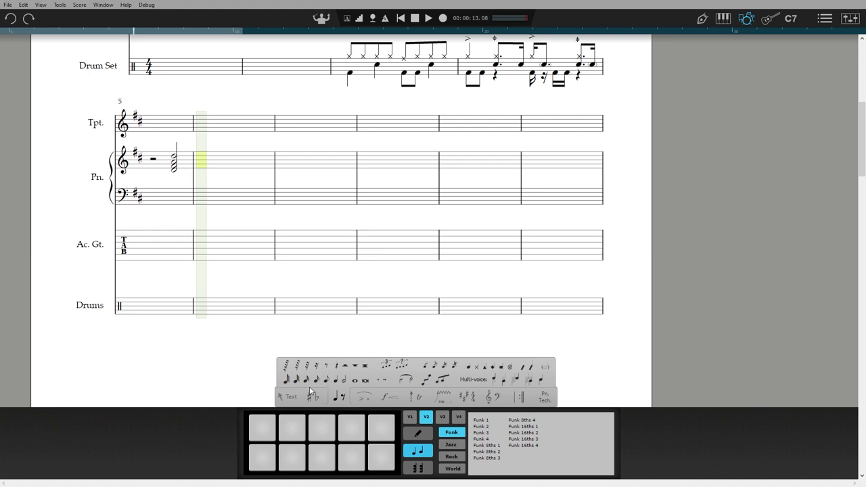
left_click(314, 379)
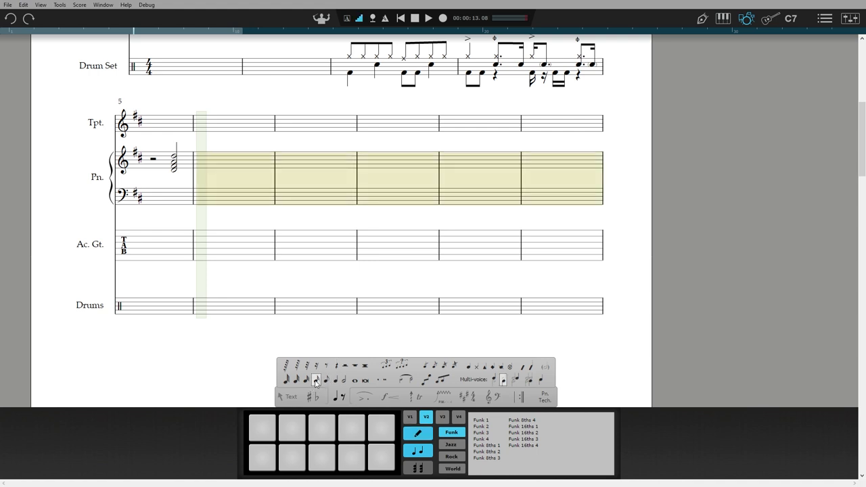
mouse_move(315, 369)
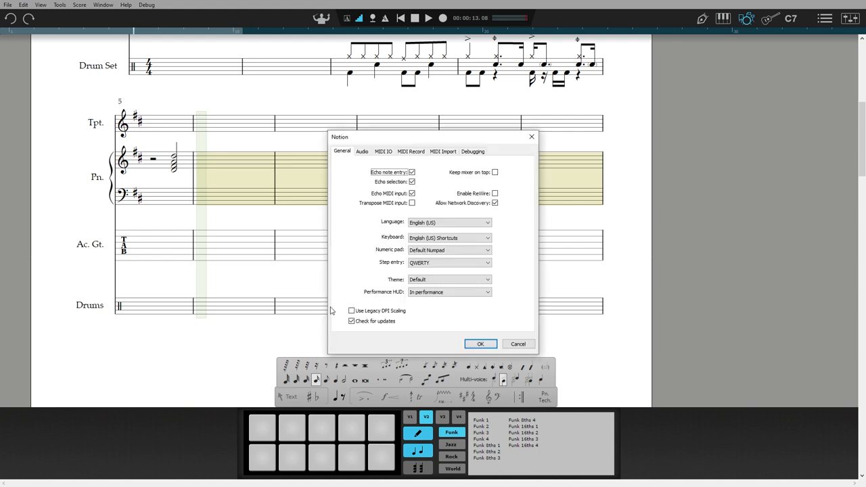
left_click(383, 151)
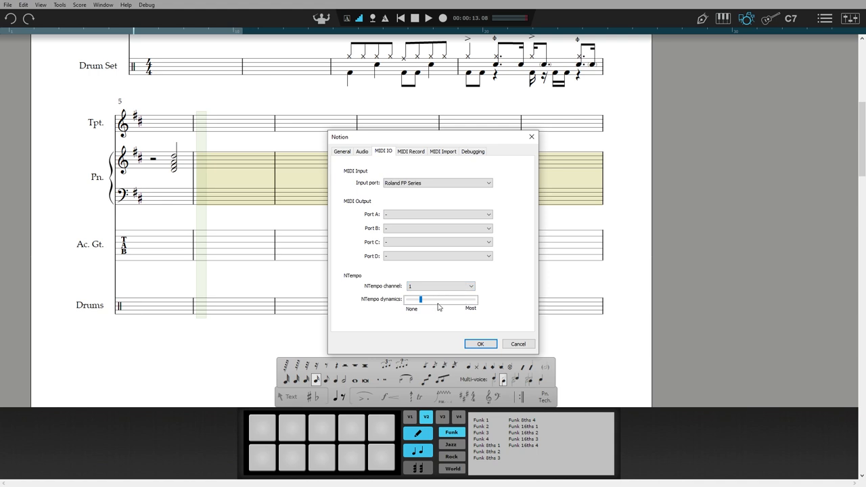
left_click(480, 343)
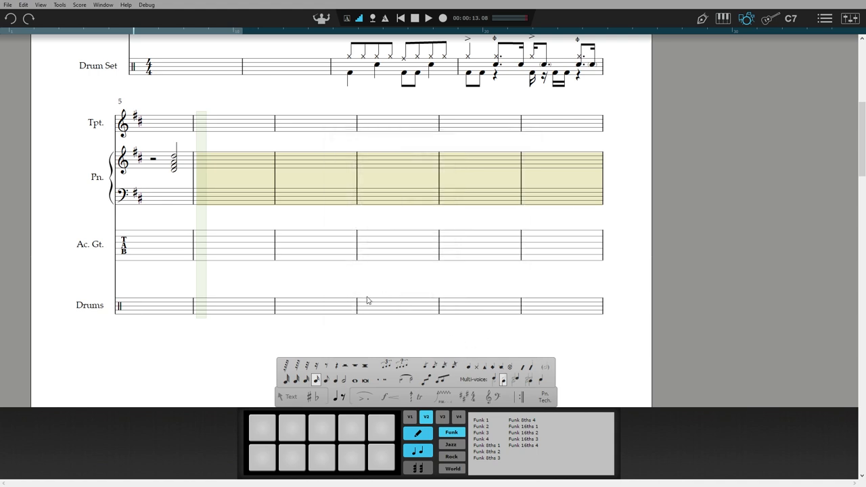
left_click(213, 163)
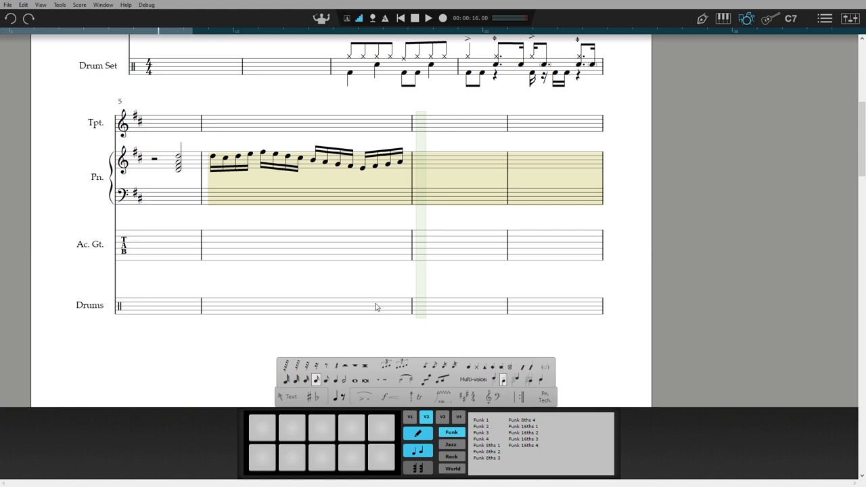
mouse_move(581, 366)
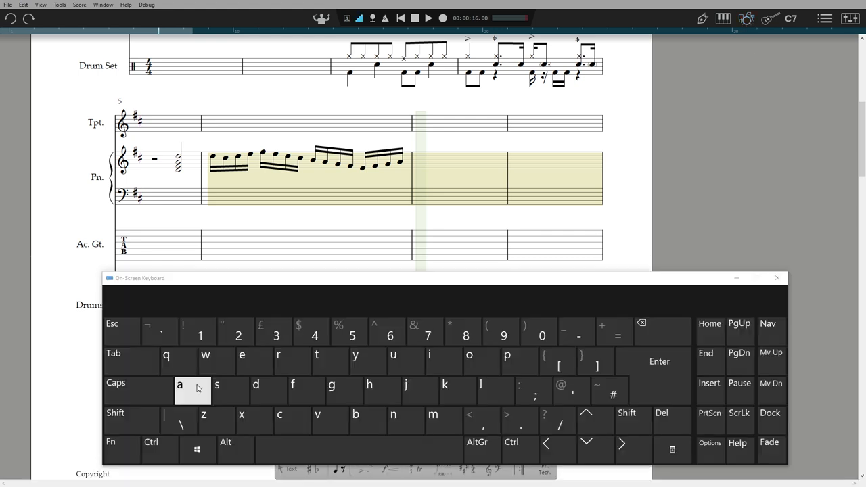
Step: Enter sixteenth notes of the run into piano measures 6 and 7
left_click(355, 414)
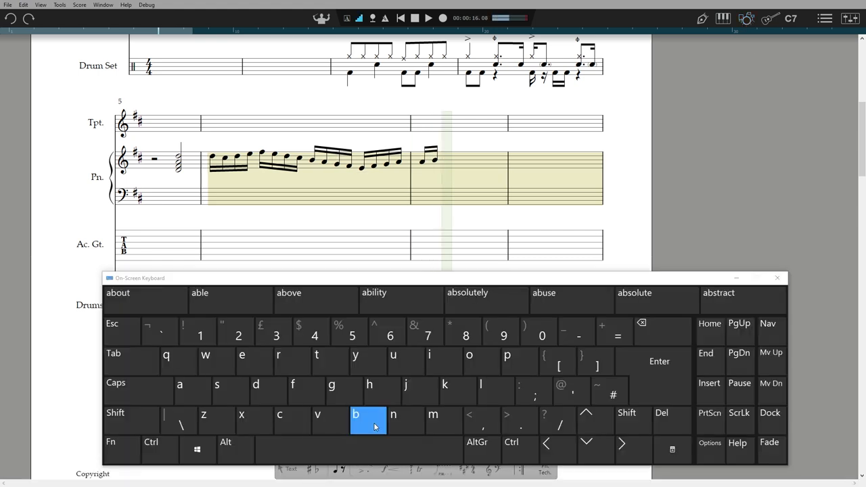
left_click(368, 420)
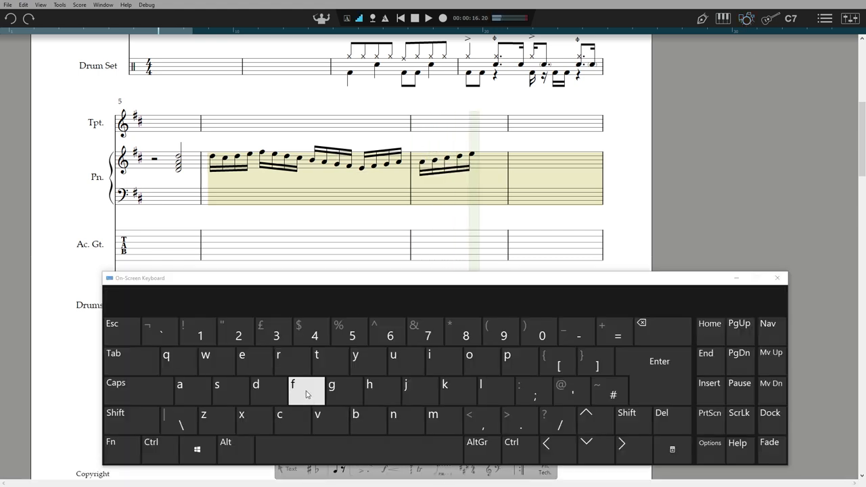
left_click(332, 391)
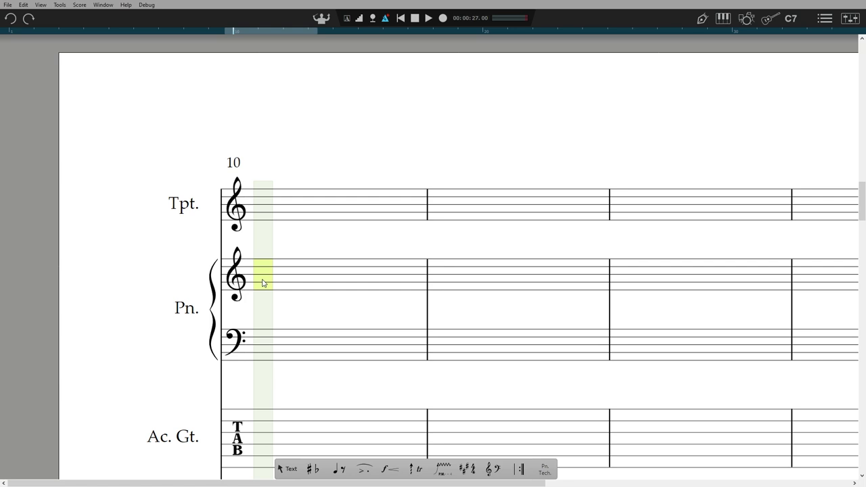
Step: Set the recording start at piano measure 10 and start recording the melody
left_click(385, 18)
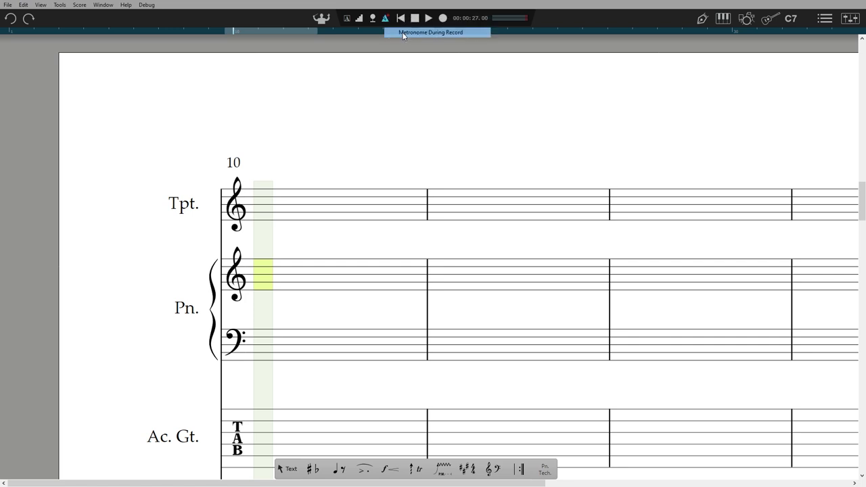
mouse_move(444, 18)
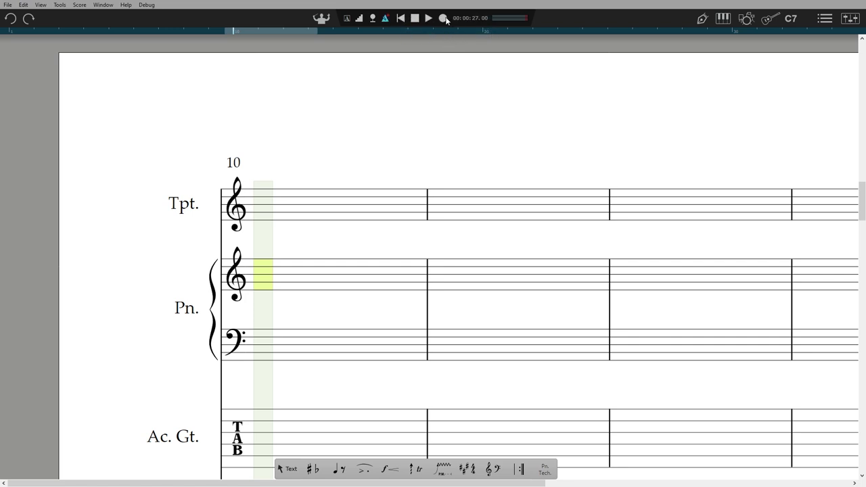
left_click(443, 18)
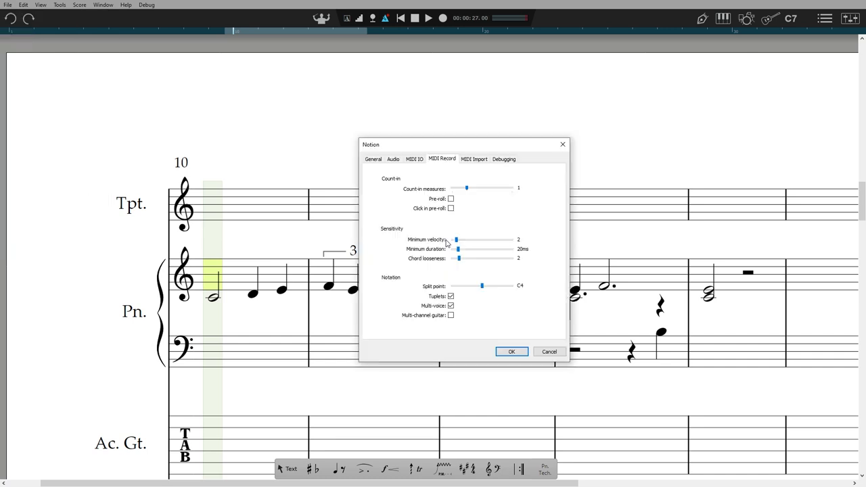
mouse_move(452, 225)
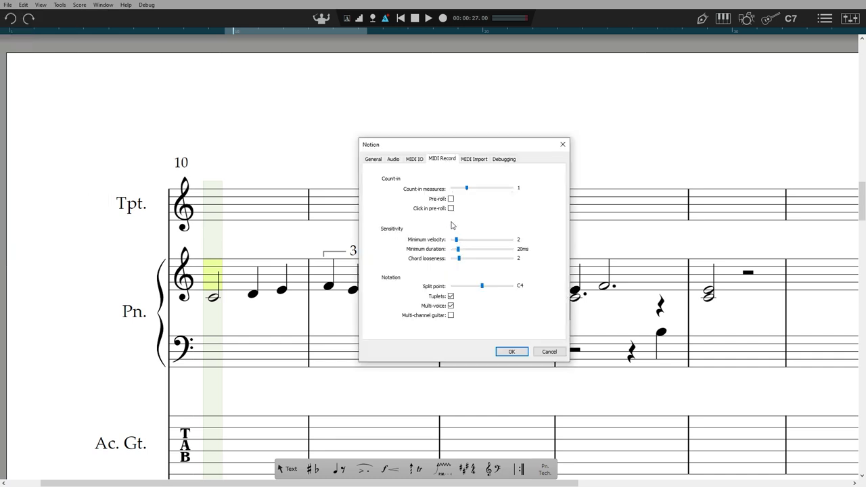
Step: Lower the MIDI record split point from C4 to B3 and show the sequencer overlay
left_click_drag(482, 286, 479, 285)
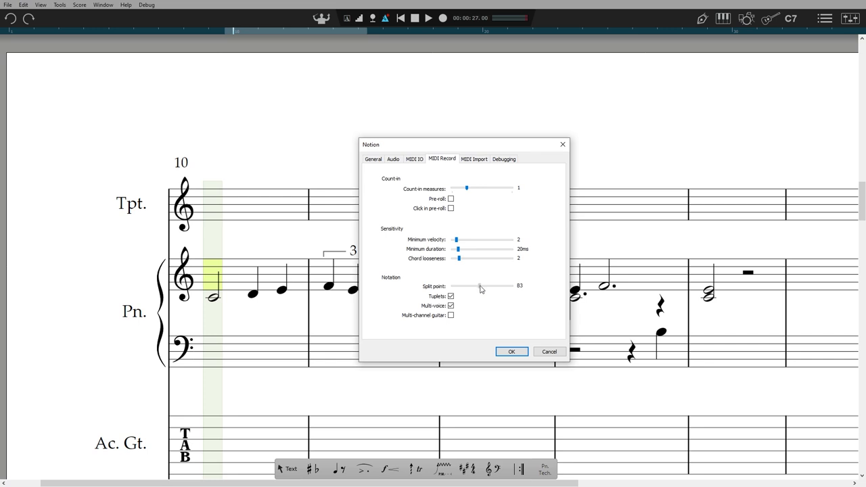
left_click(40, 5)
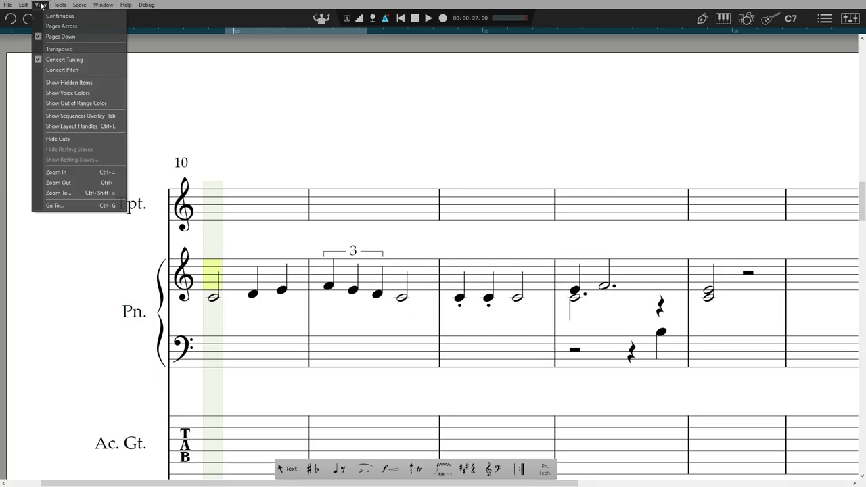
mouse_move(80, 115)
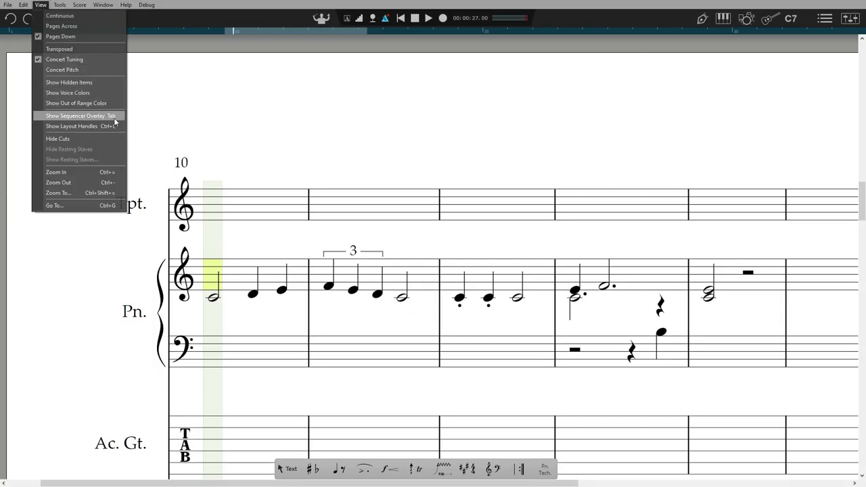
left_click(75, 115)
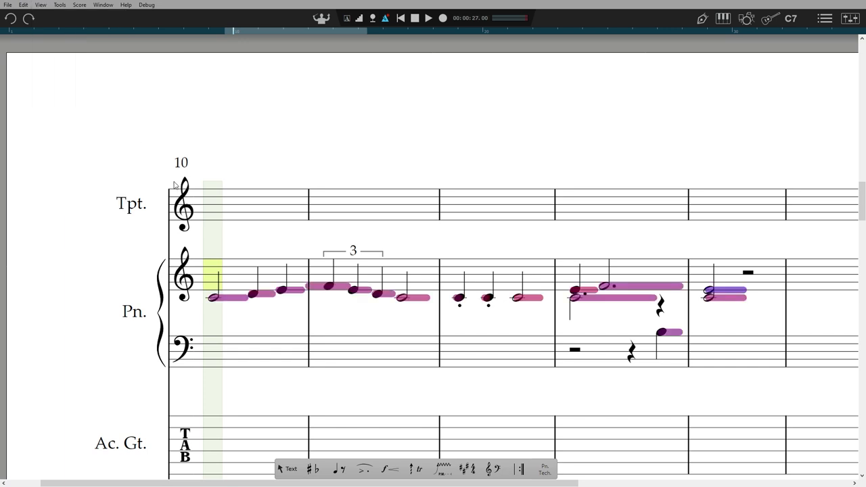
mouse_move(437, 310)
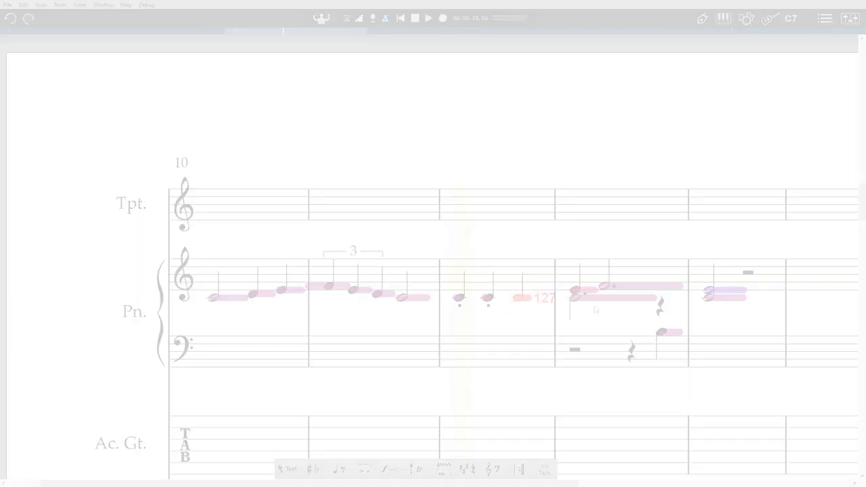
Step: Handwrite piano notes, a fermata half note, an accented chord and a slur over the eighths
scroll("down", 3)
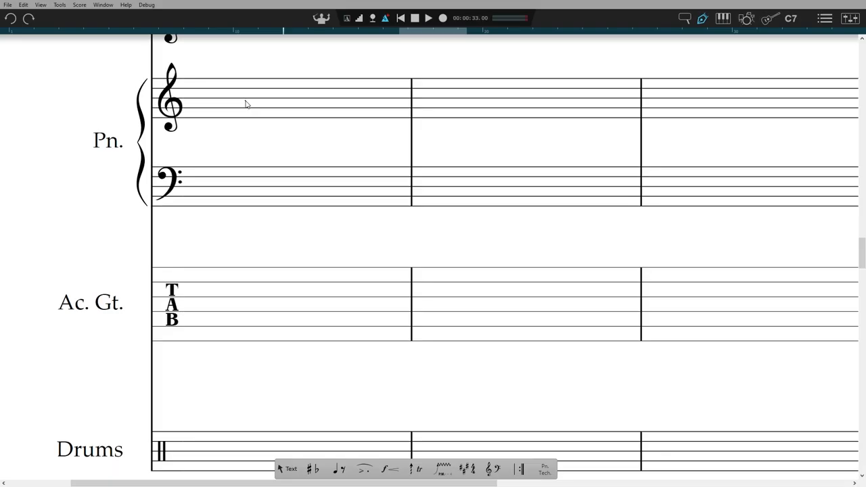
left_click(242, 103)
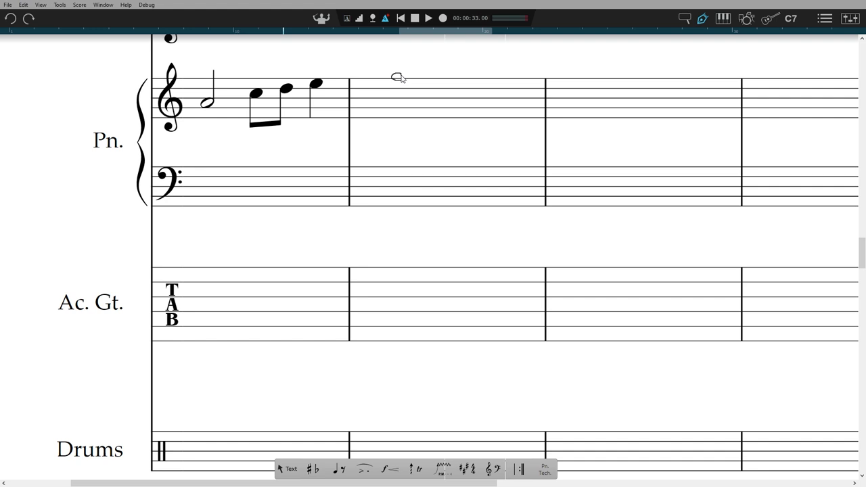
left_click(396, 65)
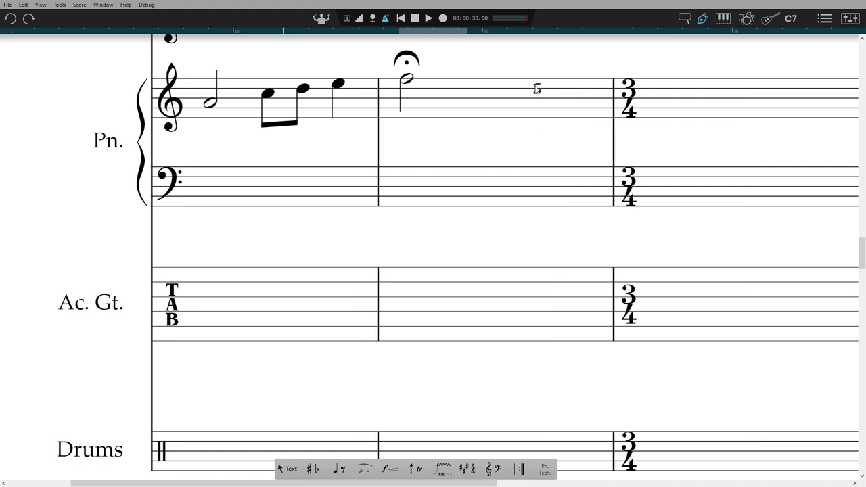
left_click(537, 88)
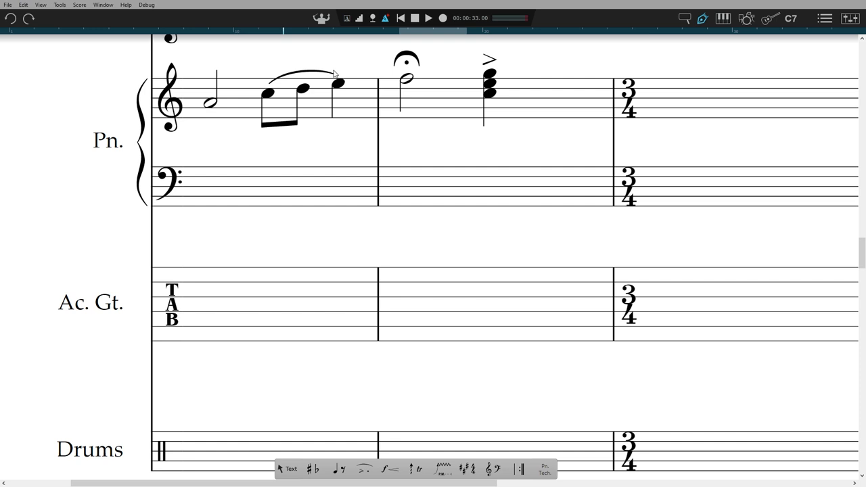
left_click(211, 99)
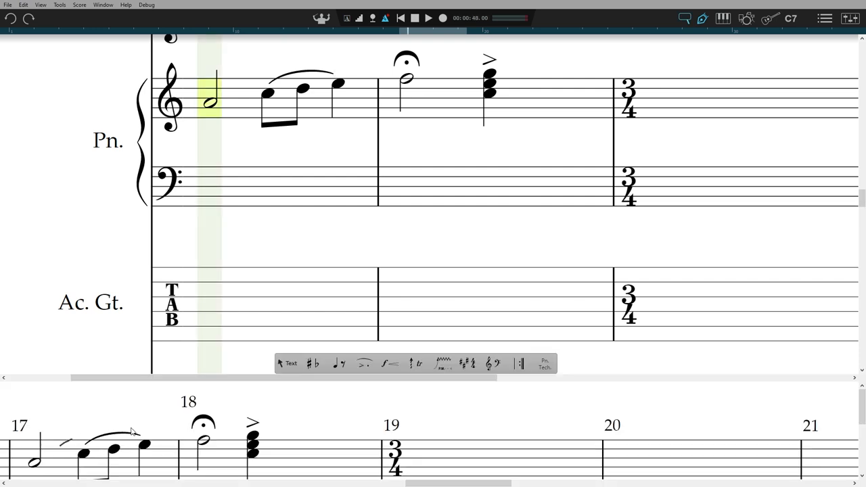